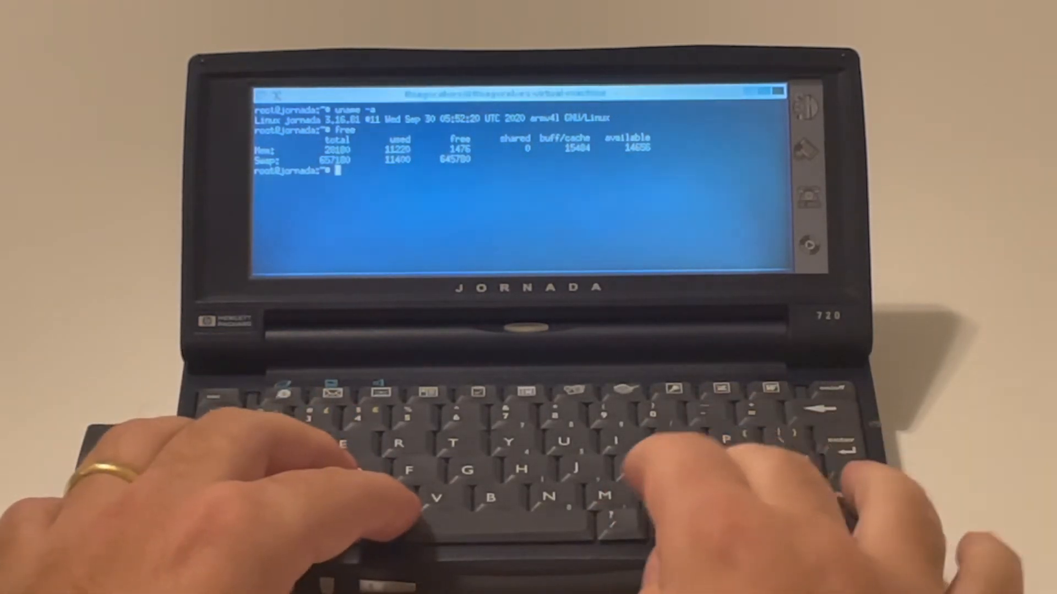
type("./net_scripts/")
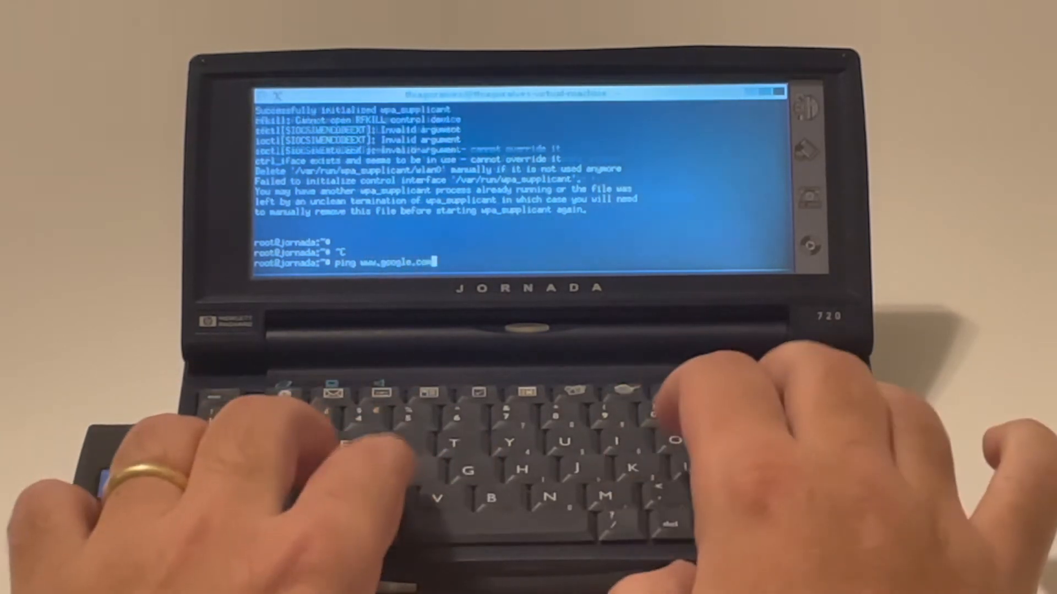
key("Return")
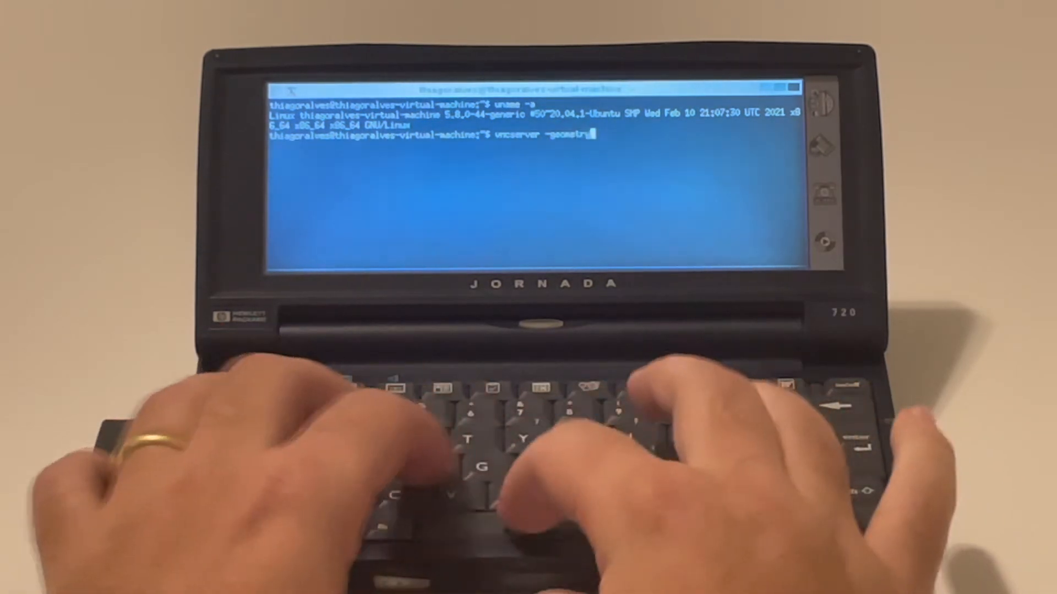
Step: Start a vncserver session with geometry 640x240 over SSH
type("640x240")
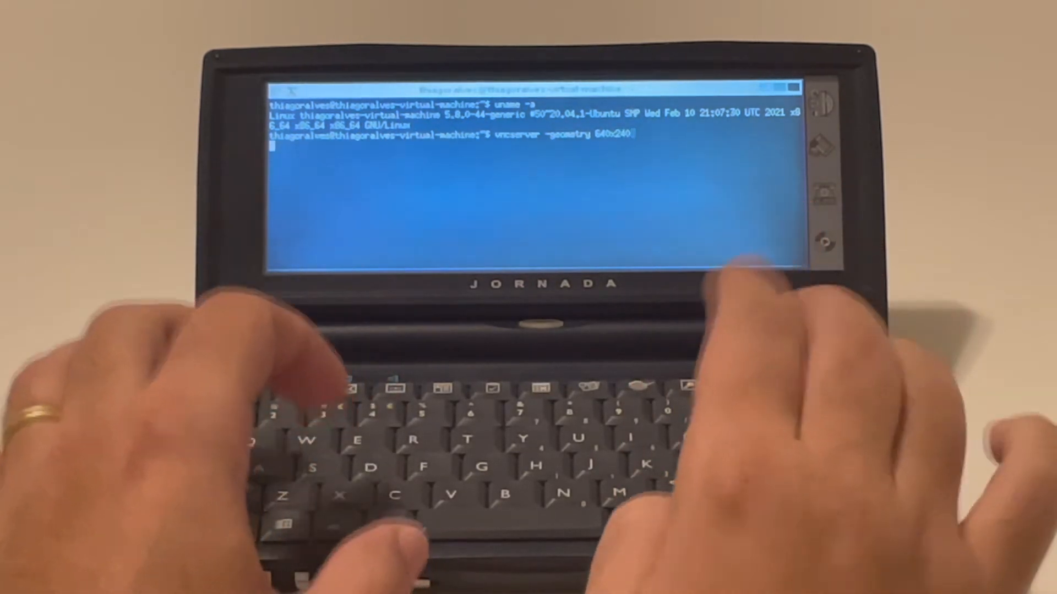
key("Return")
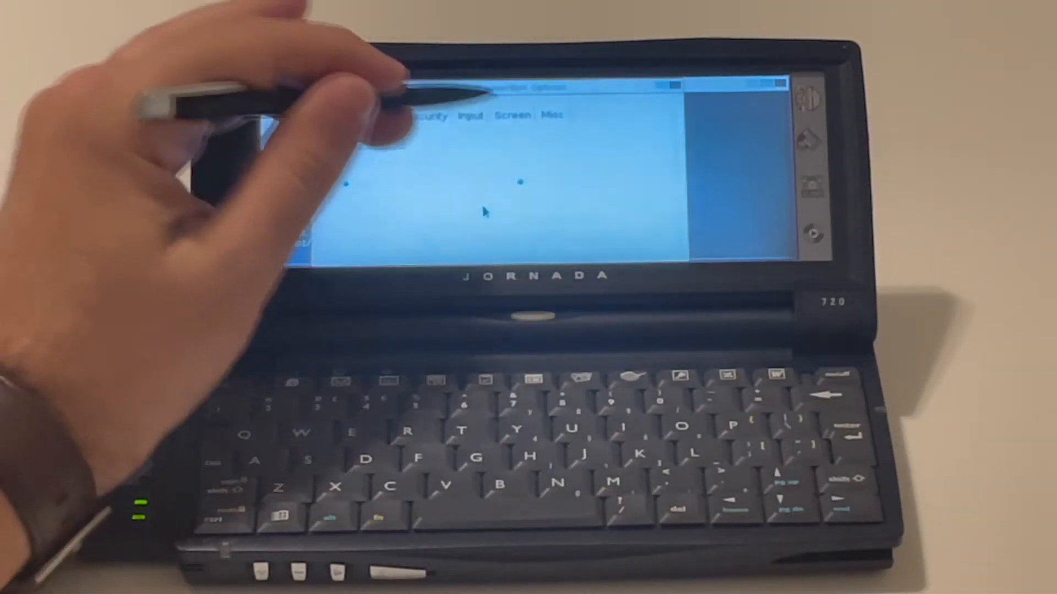
Step: Connect TigerVNC Viewer to 192.168.0.94:5901 and submit the VNC password
left_click(512, 114)
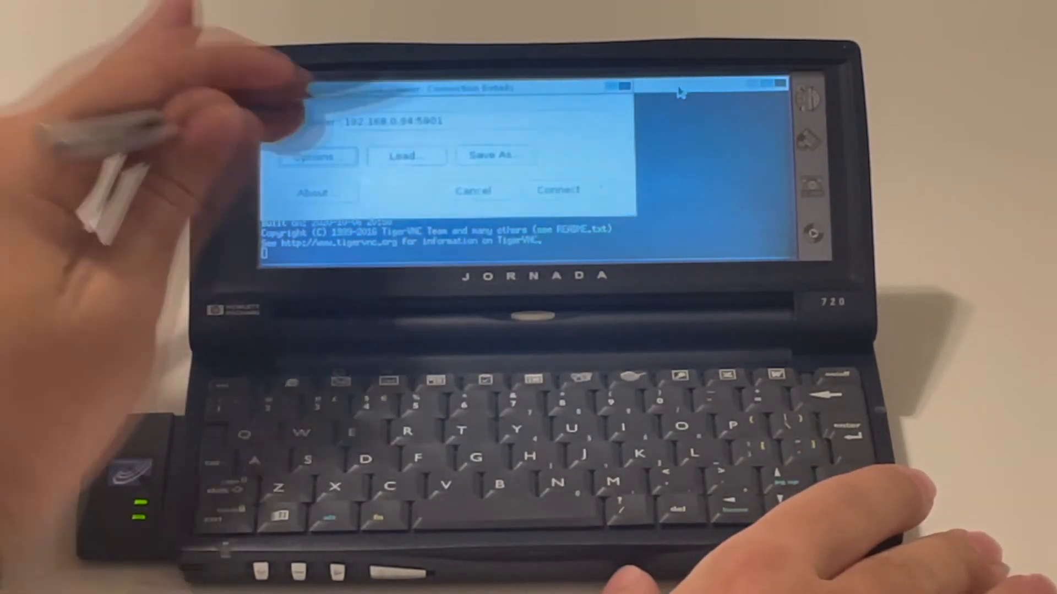
left_click(558, 189)
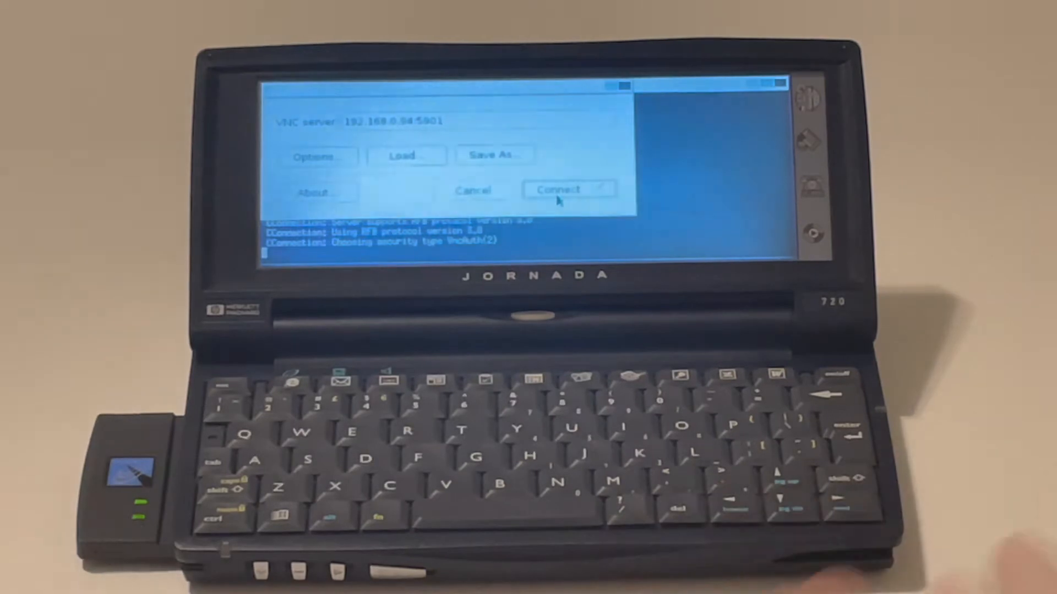
left_click(568, 189)
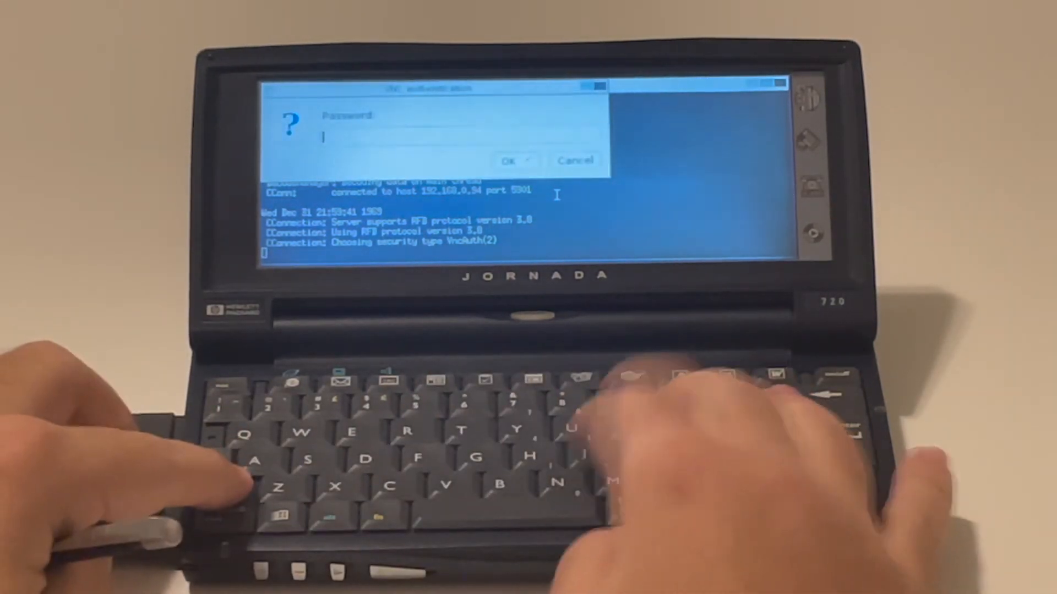
type("password")
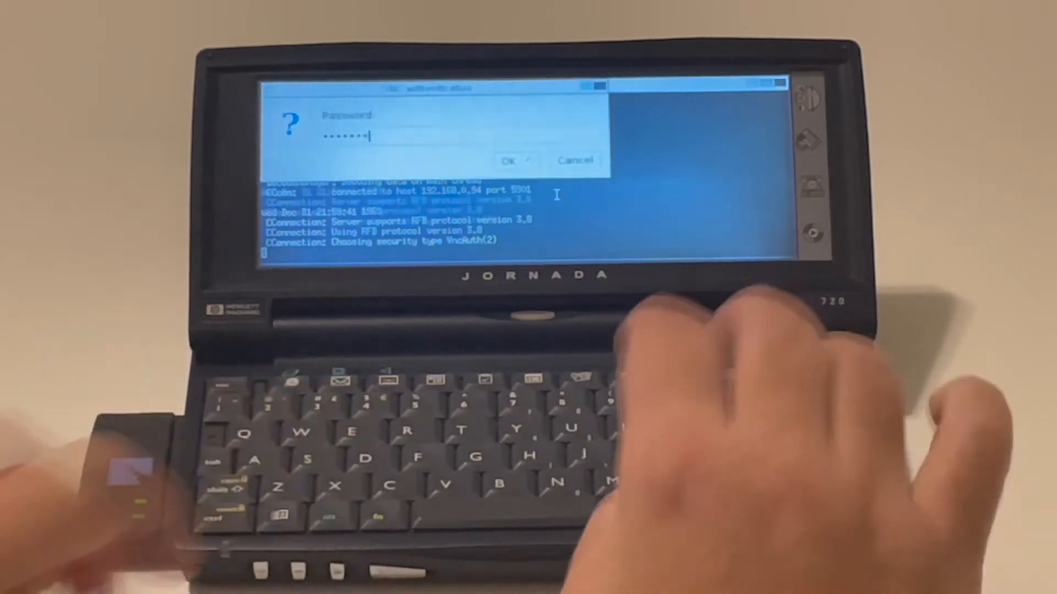
left_click(516, 160)
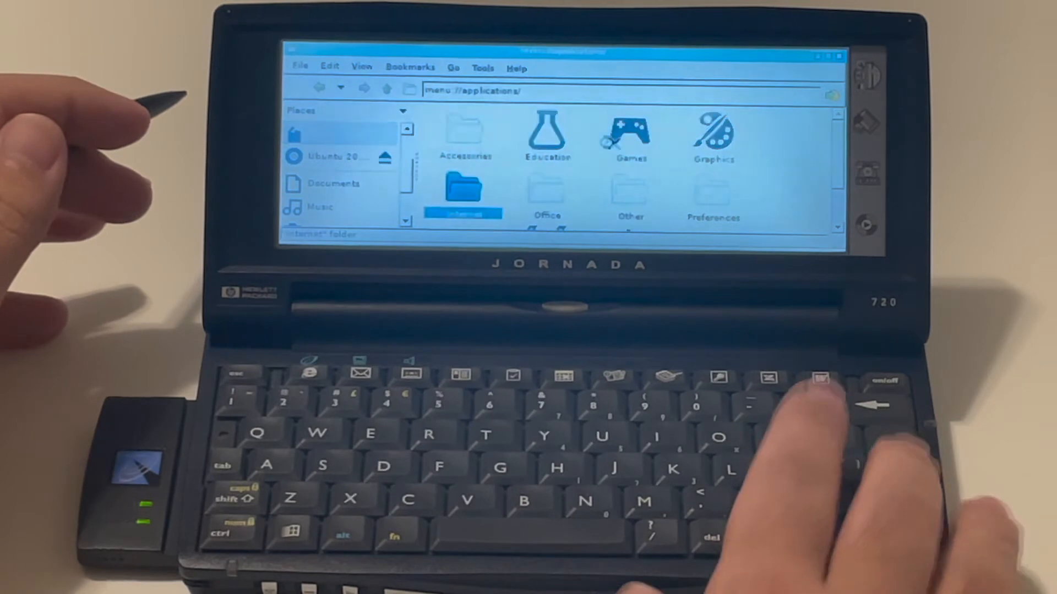
Step: Launch Firefox Web Browser from the Internet folder under menu://applications/
double_click(463, 196)
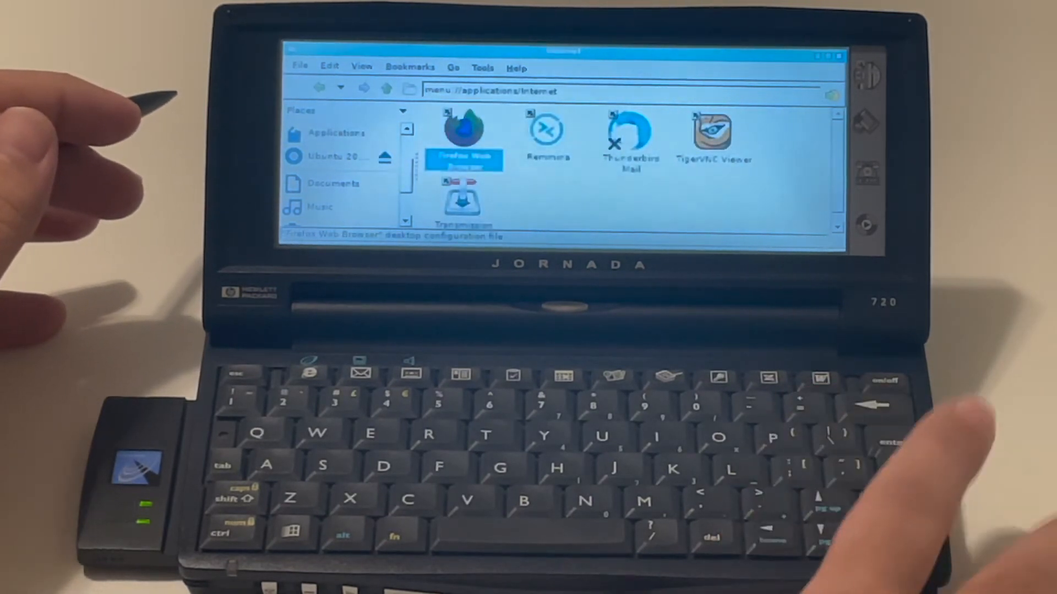
double_click(464, 138)
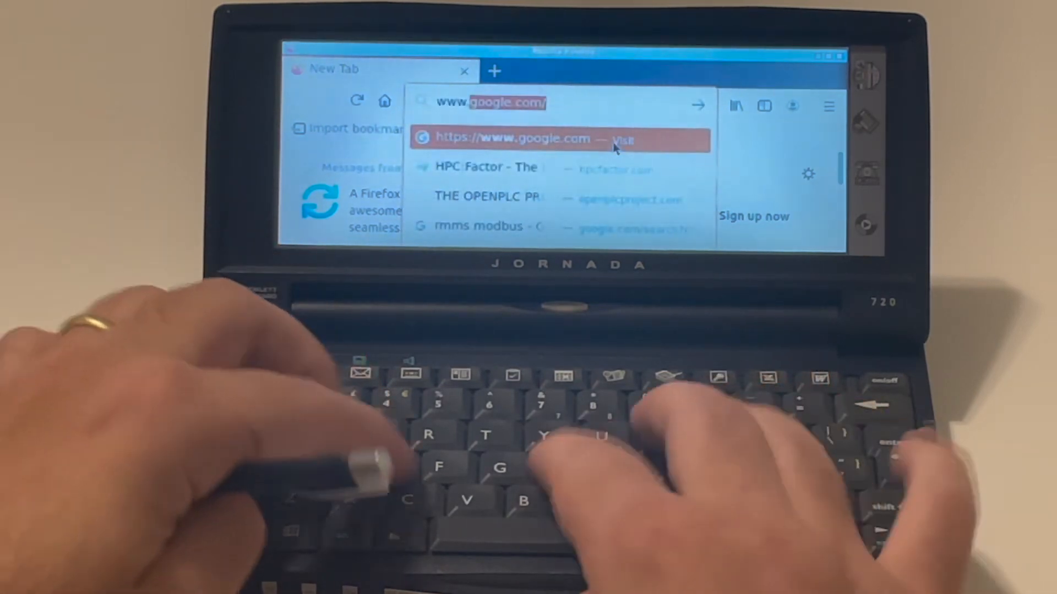
Step: Load hpcfactor.com and read down a forum thread on compact flash storage for Windows CE
type("hpcfactor.com")
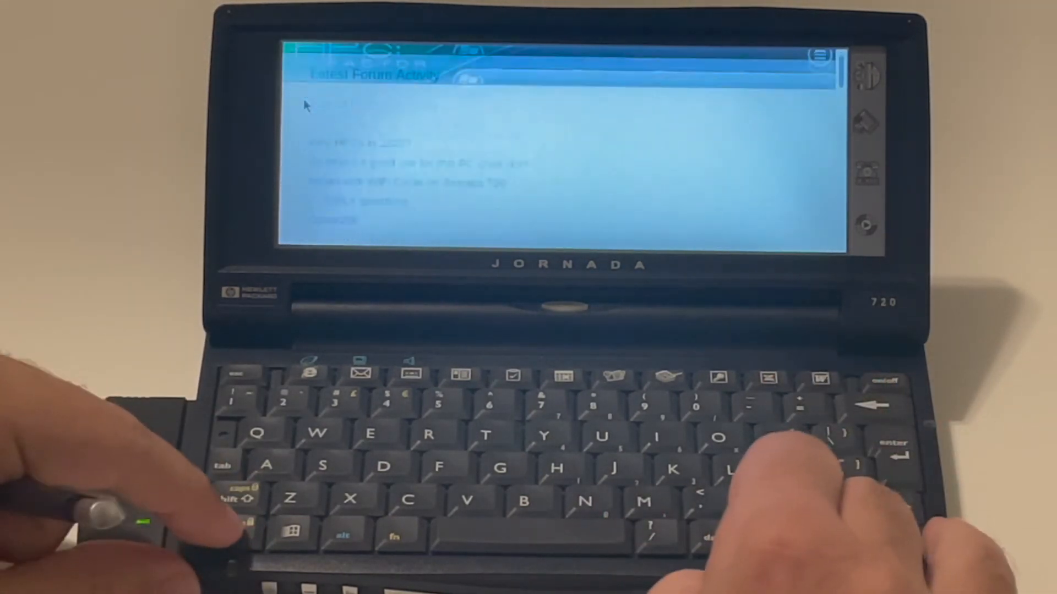
scroll("down", 3)
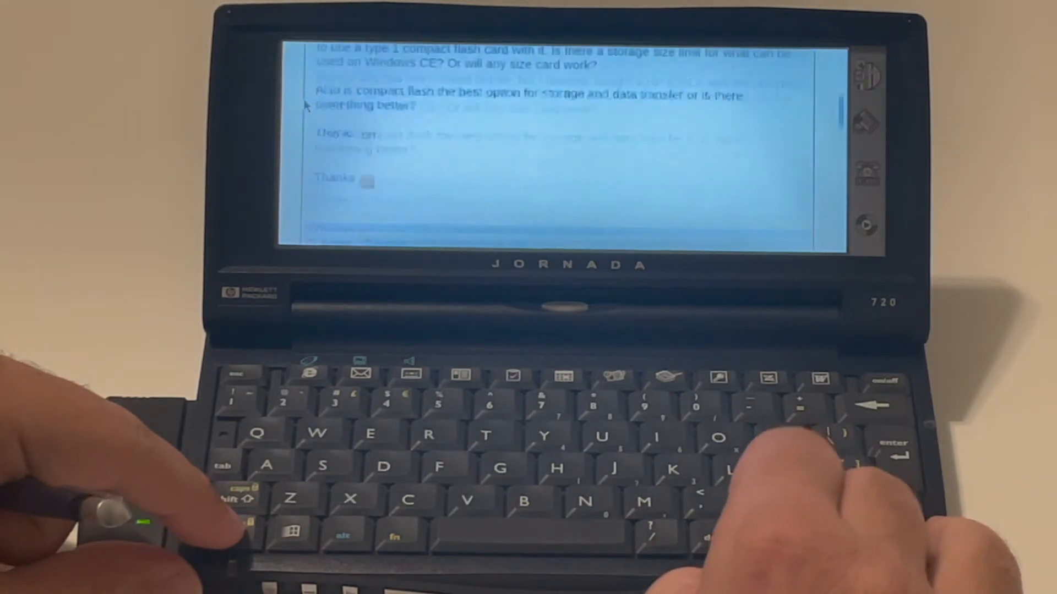
scroll("down", 3)
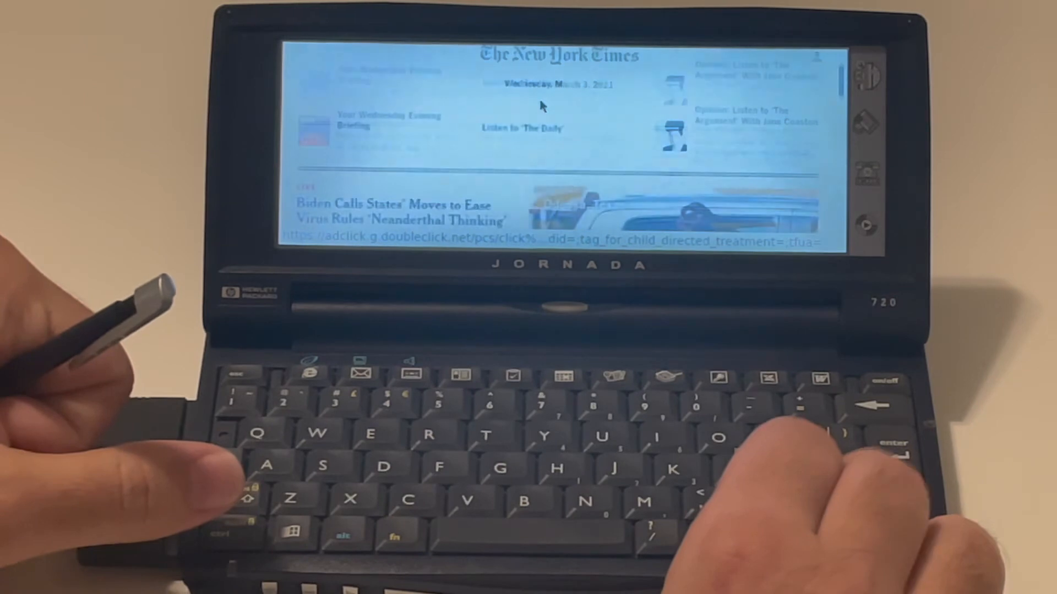
Step: Scroll the nytimes.com homepage from the Biden headline down to The Morning newsletter promo
scroll("down", 3)
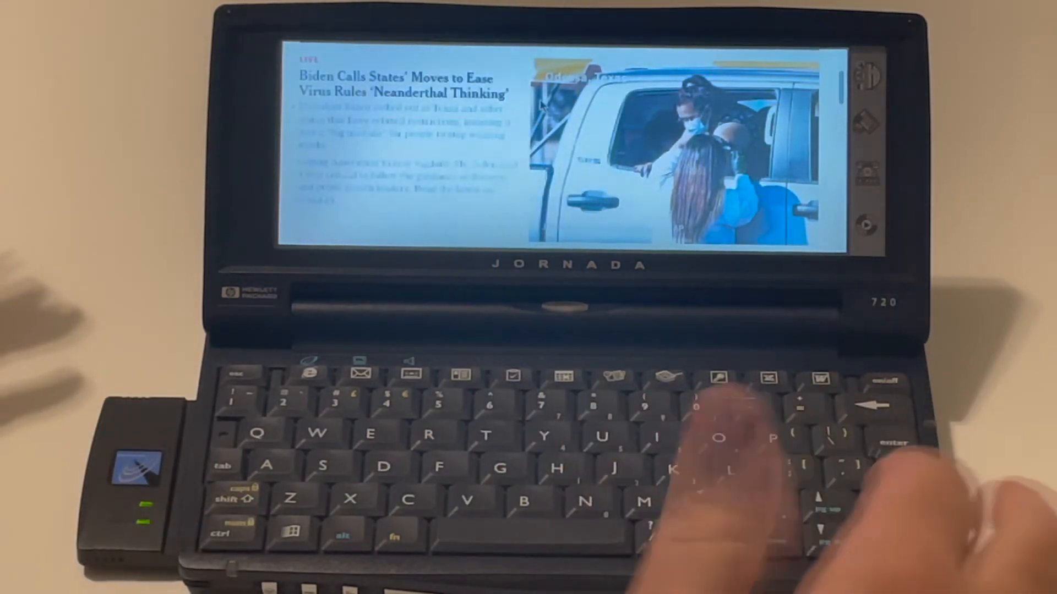
scroll("down", 3)
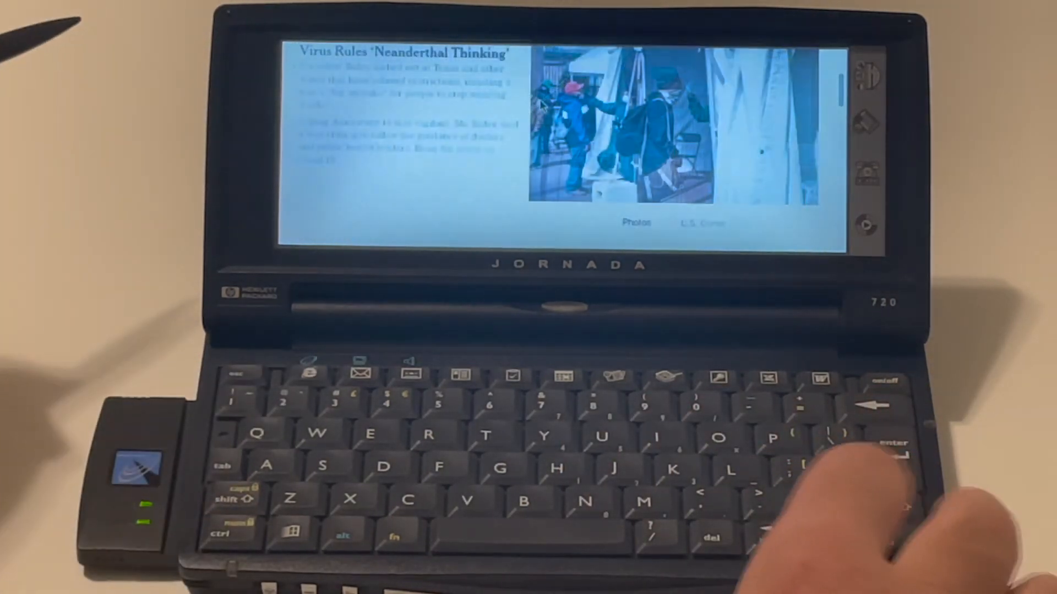
scroll("down", 3)
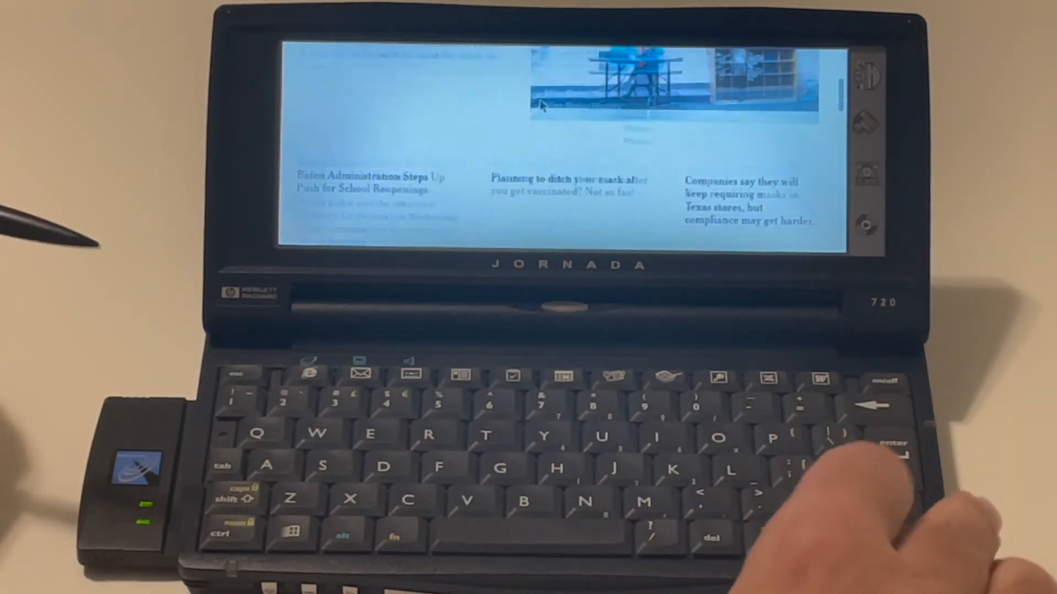
scroll("down", 3)
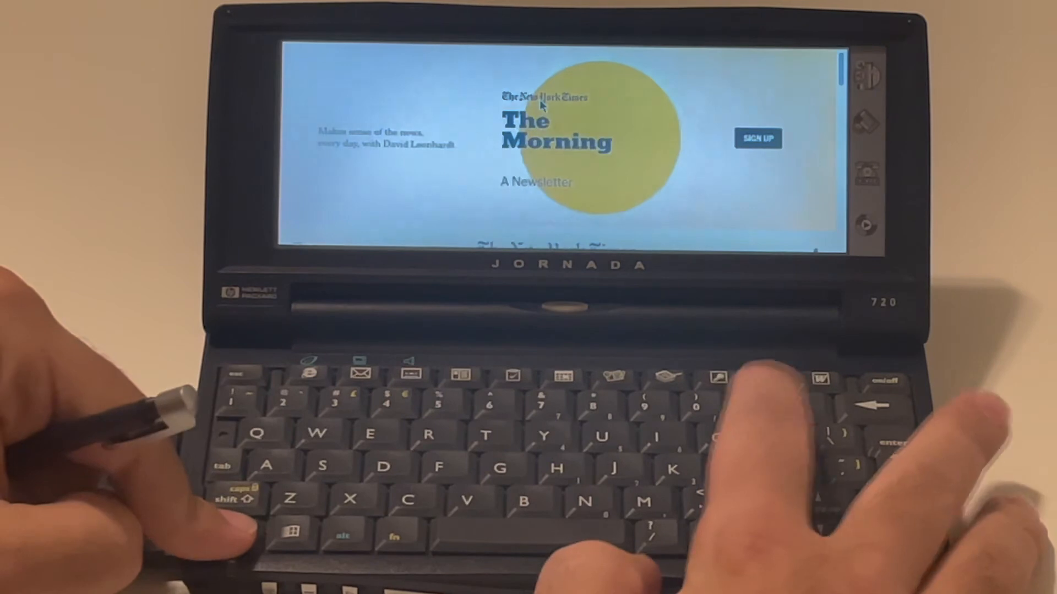
scroll("down", 3)
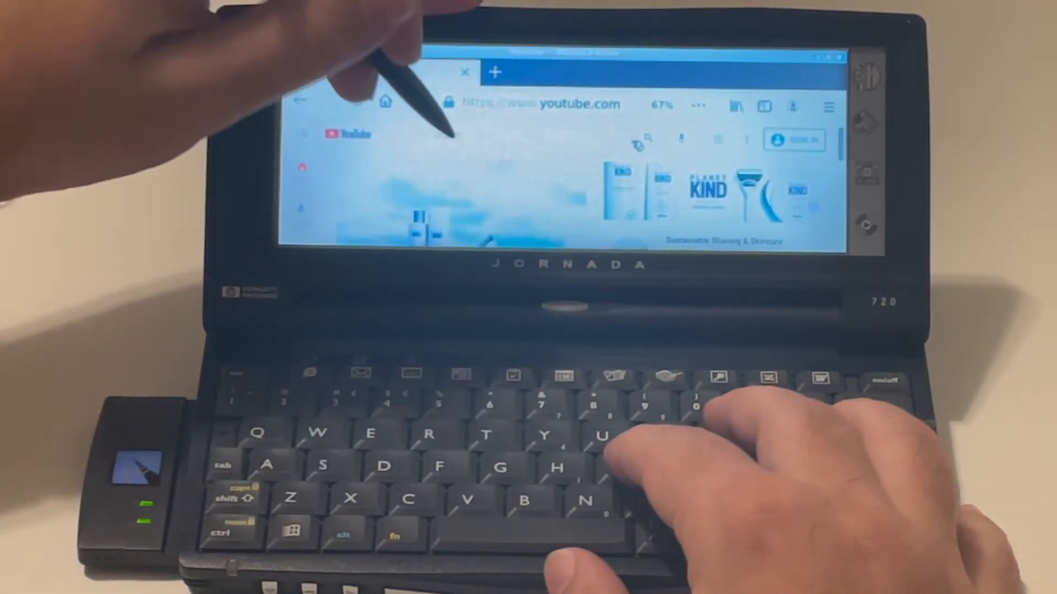
Step: Search YouTube for 'jornada 720' to list matching videos
type("jo")
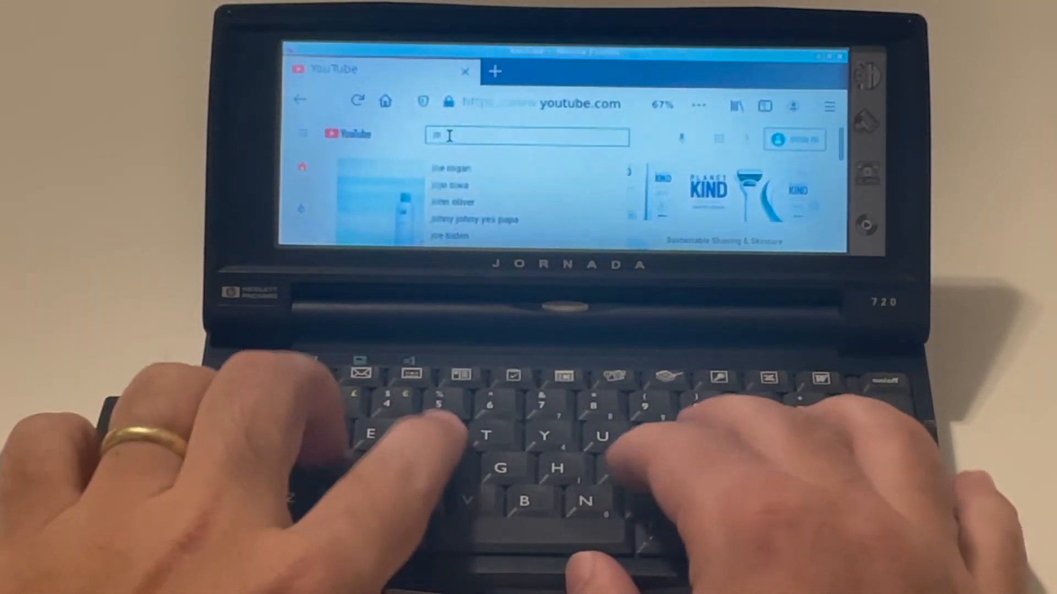
type("jornada 72")
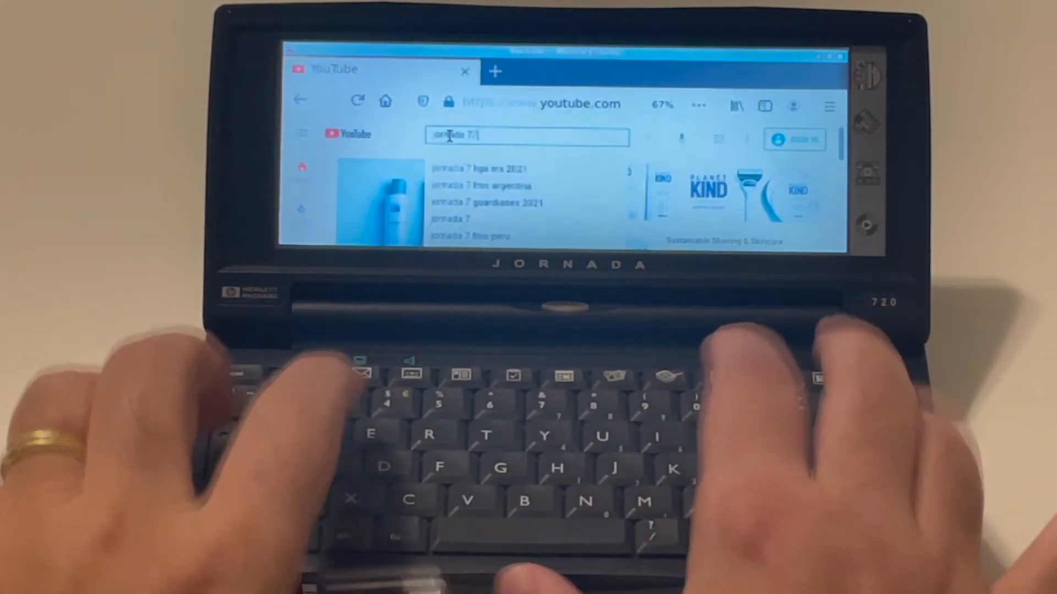
key("Return")
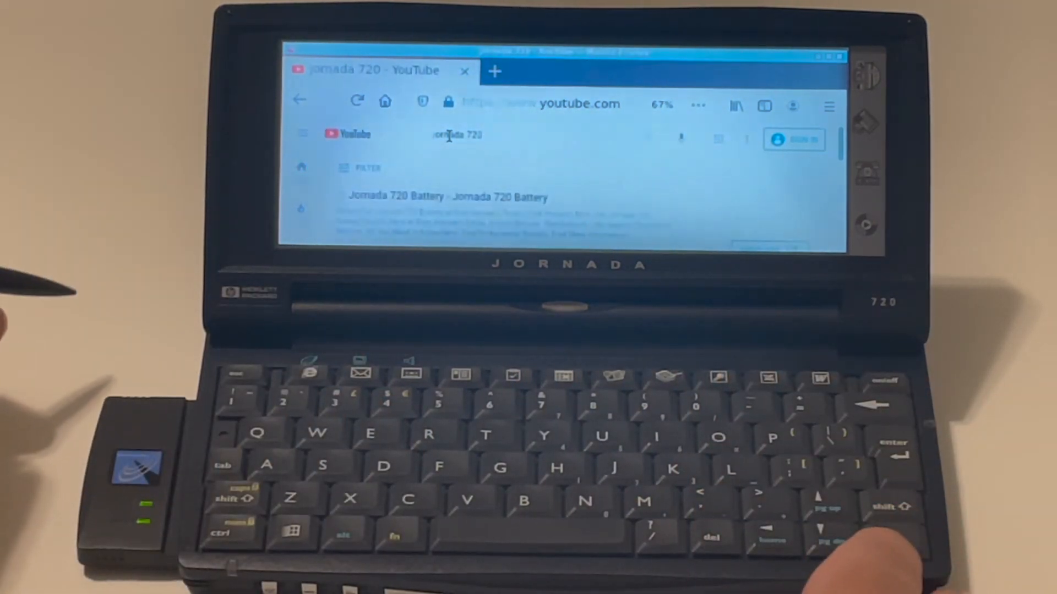